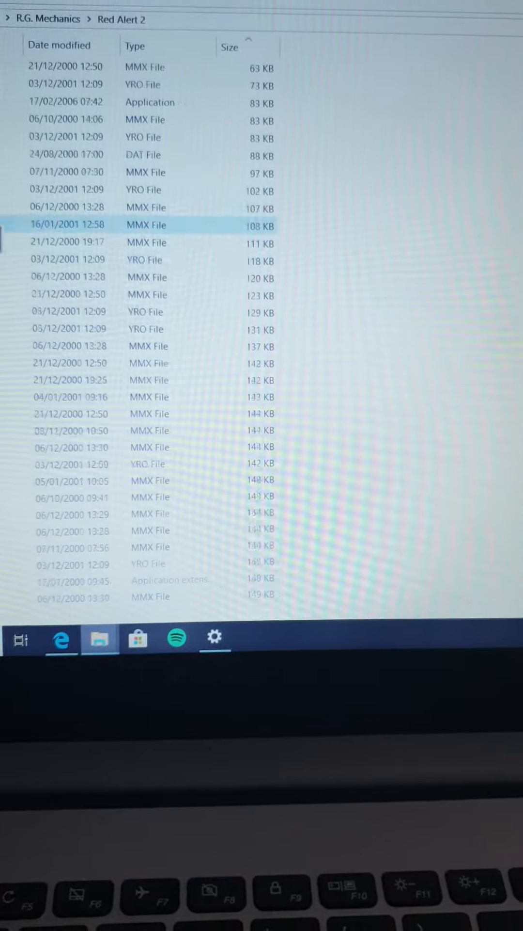
# - Set the game .exe to Windows XP (Service Pack 3) compatibility mode and Run as administrator via Properties
pyautogui.scroll(-3)
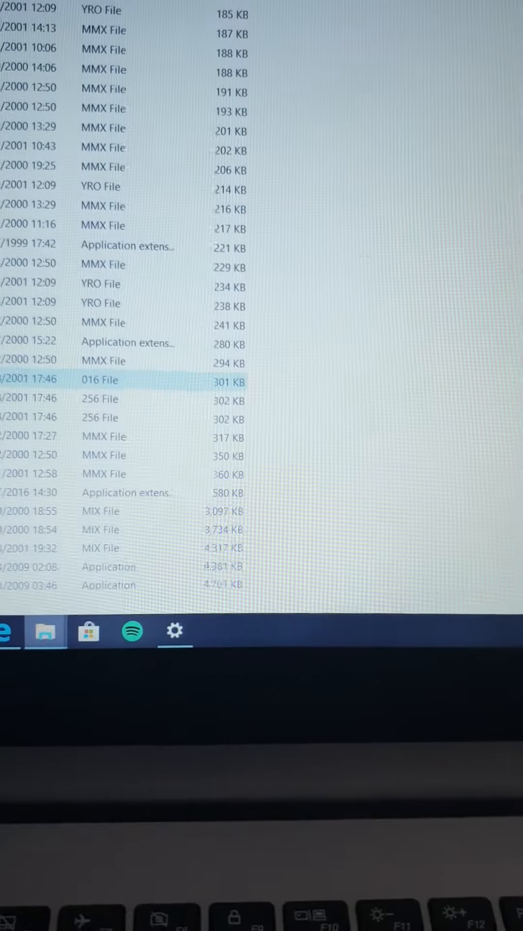
pyautogui.scroll(-3)
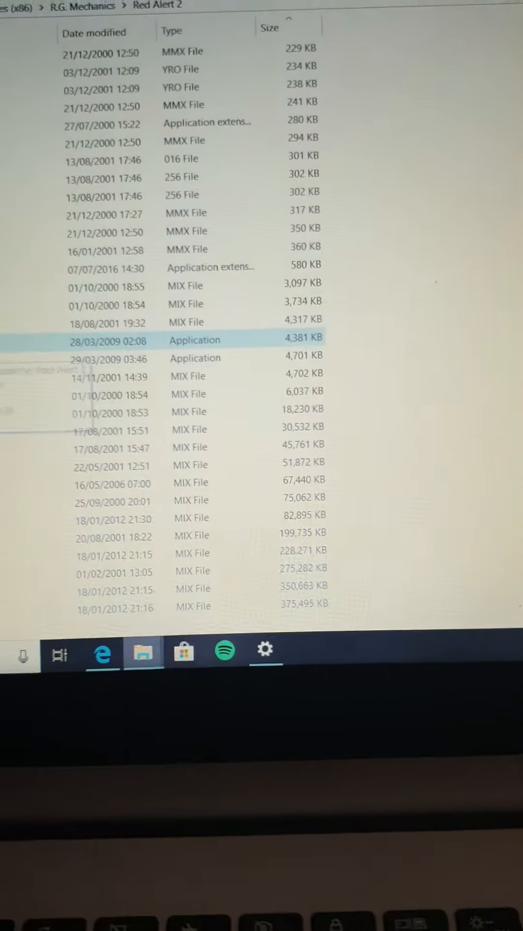
pyautogui.rightClick(194, 339)
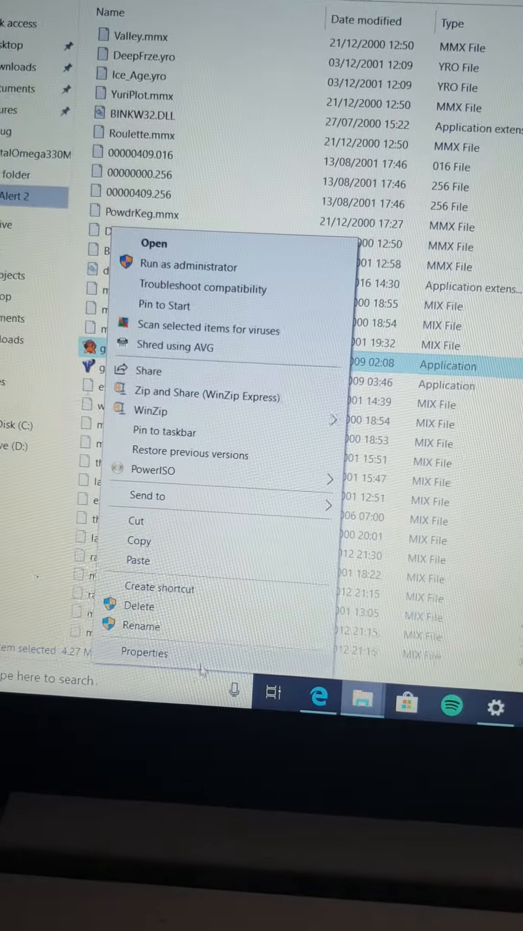
pyautogui.click(144, 653)
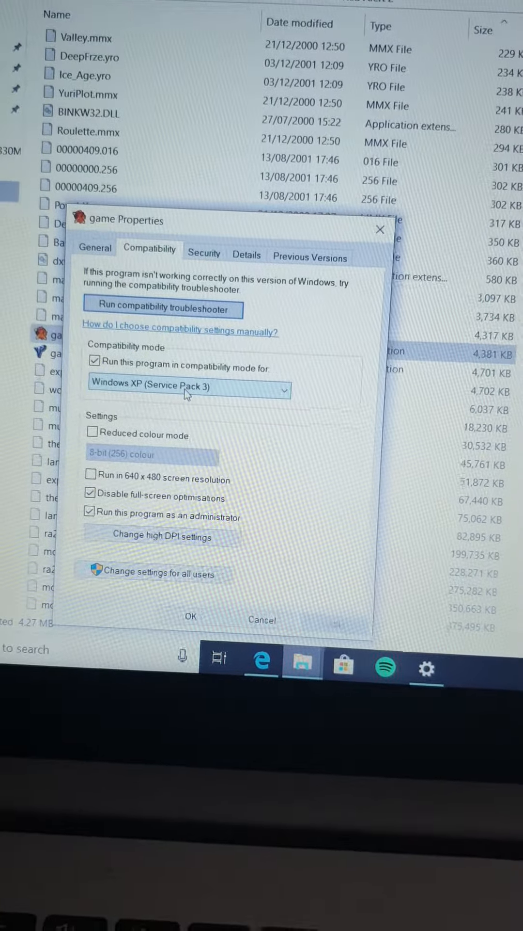
pyautogui.click(187, 388)
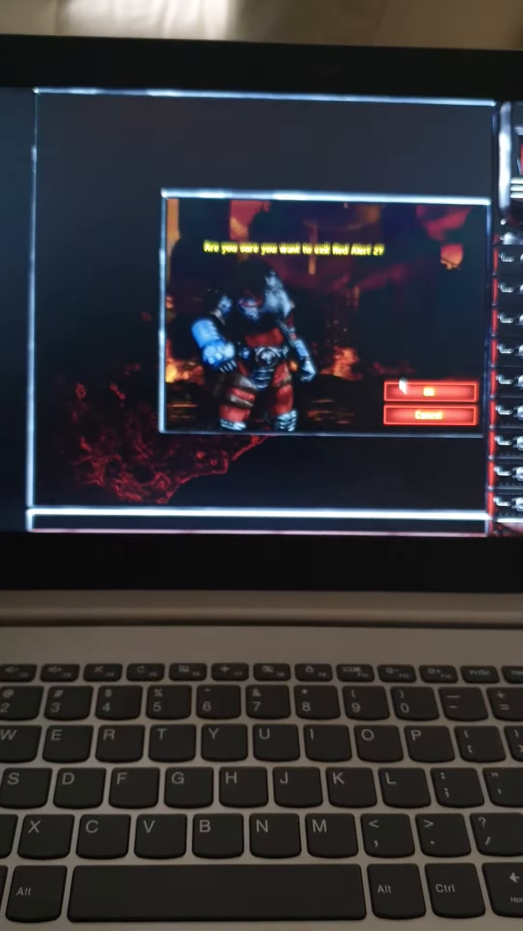
# - Confirm OK on 'Are you sure you want to exit Red Alert 2?' to quit the game
pyautogui.click(430, 397)
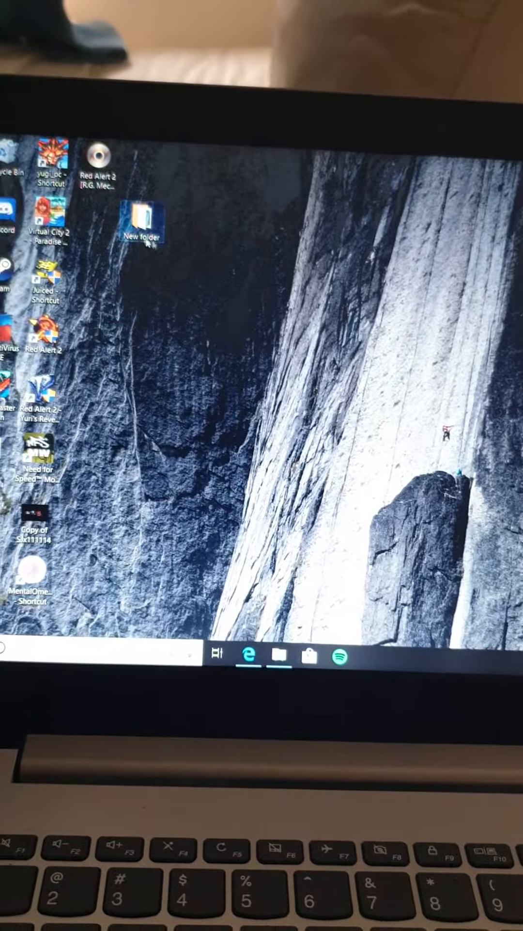
# - Open the desktop's 'New folder' in its own File Explorer window
pyautogui.doubleClick(142, 219)
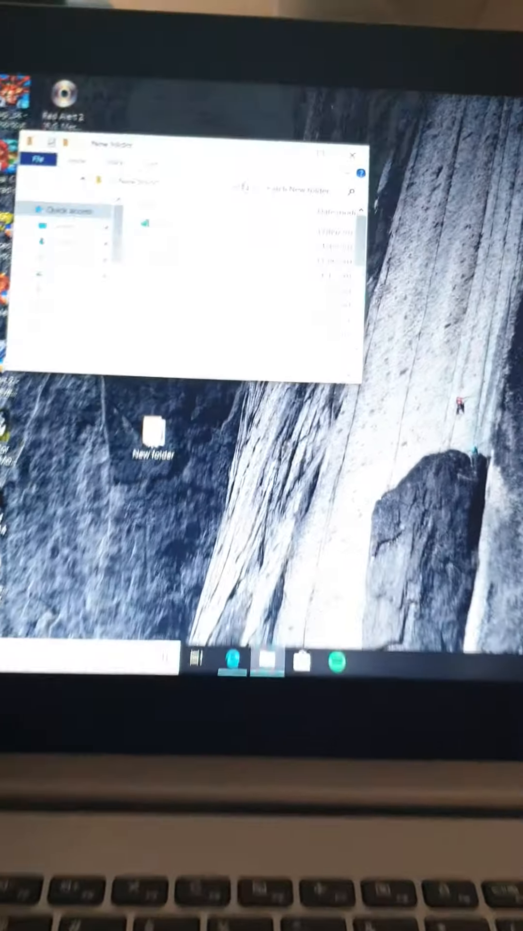